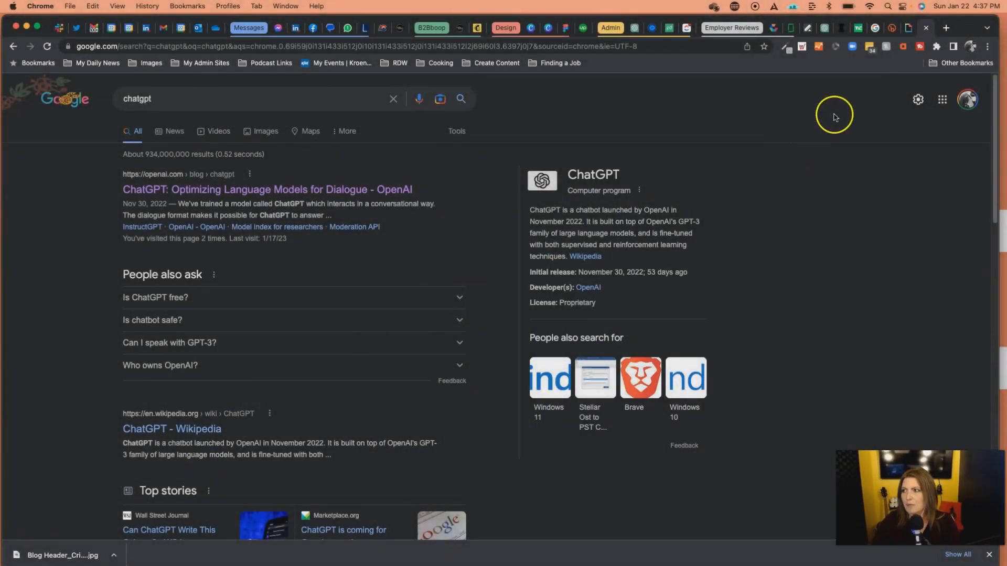
{"action": "mouse_move", "coordinate": [150, 100]}
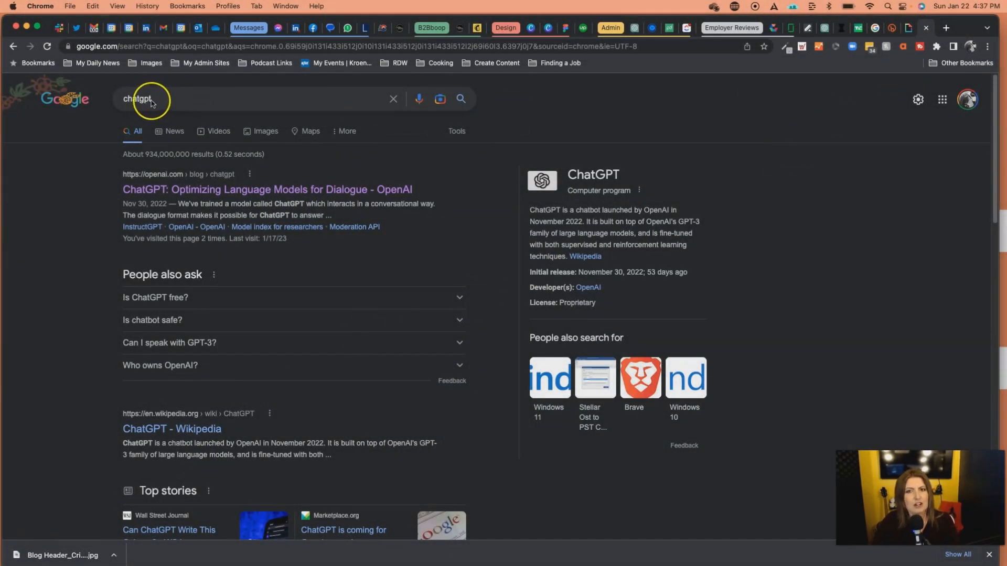
{"action": "mouse_move", "coordinate": [160, 102]}
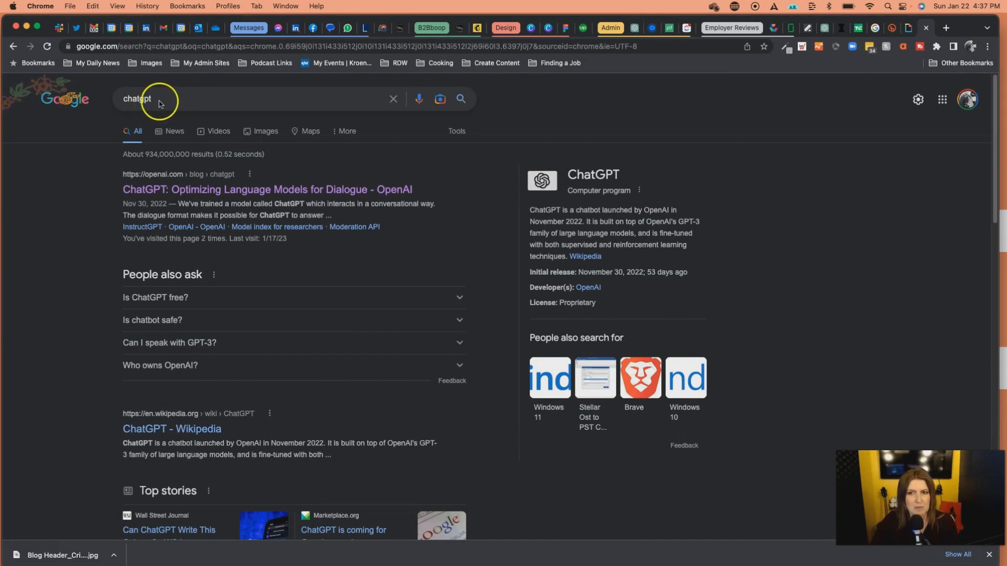
{"action": "mouse_move", "coordinate": [186, 189]}
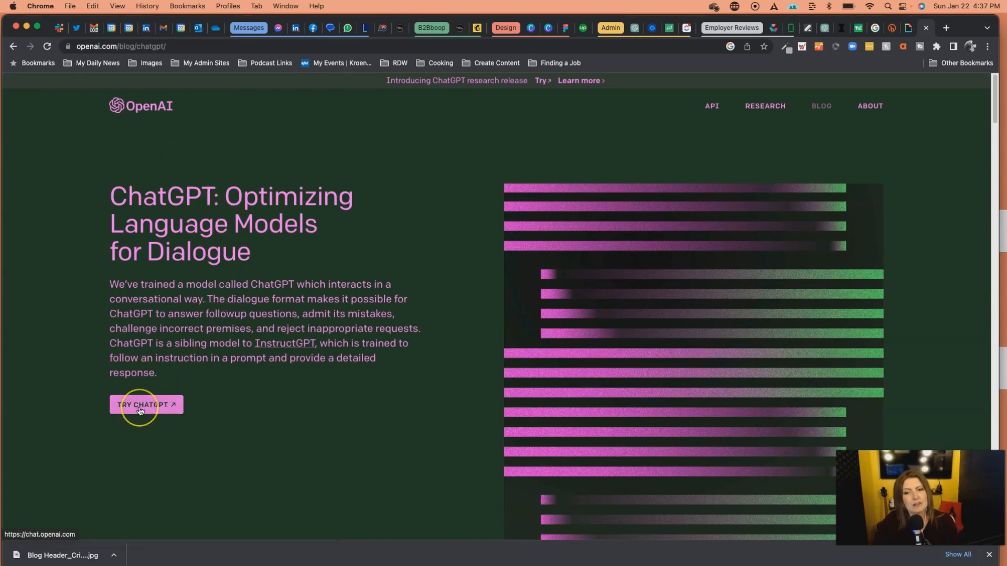
Step: Open chat.openai.com from the OpenAI blog's 'Try ChatGPT' link
{"action": "left_click", "coordinate": [145, 404]}
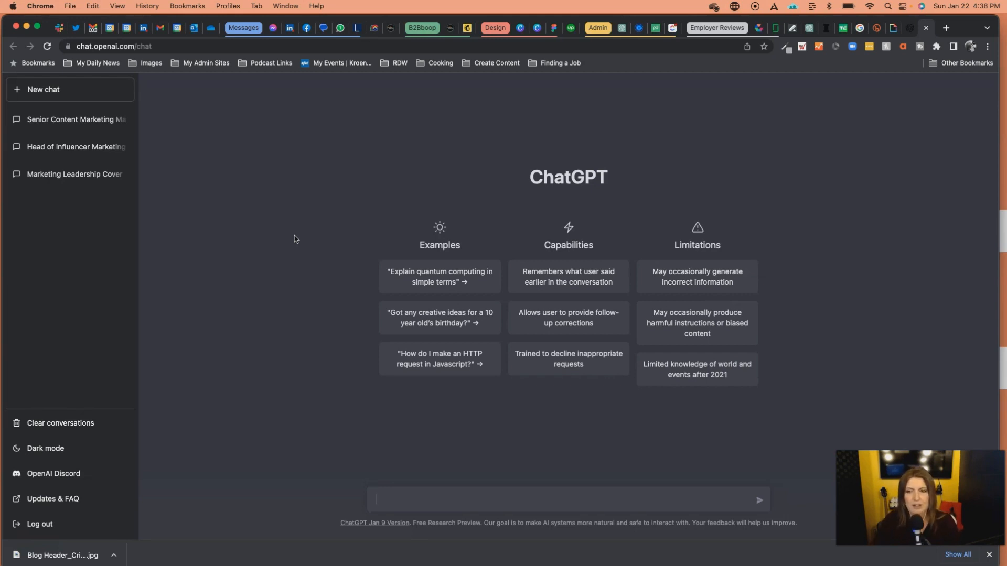
{"action": "mouse_move", "coordinate": [127, 231]}
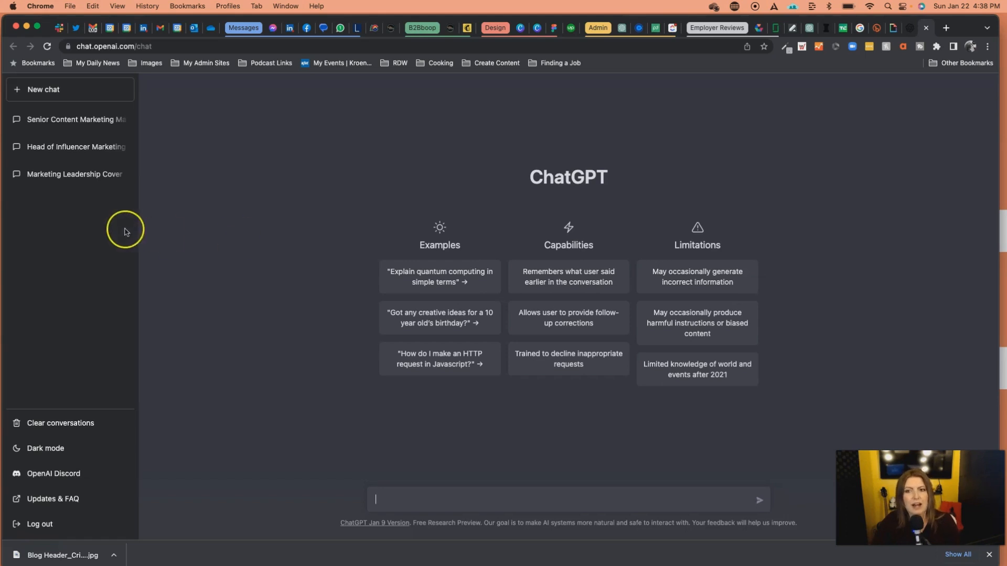
{"action": "mouse_move", "coordinate": [123, 229]}
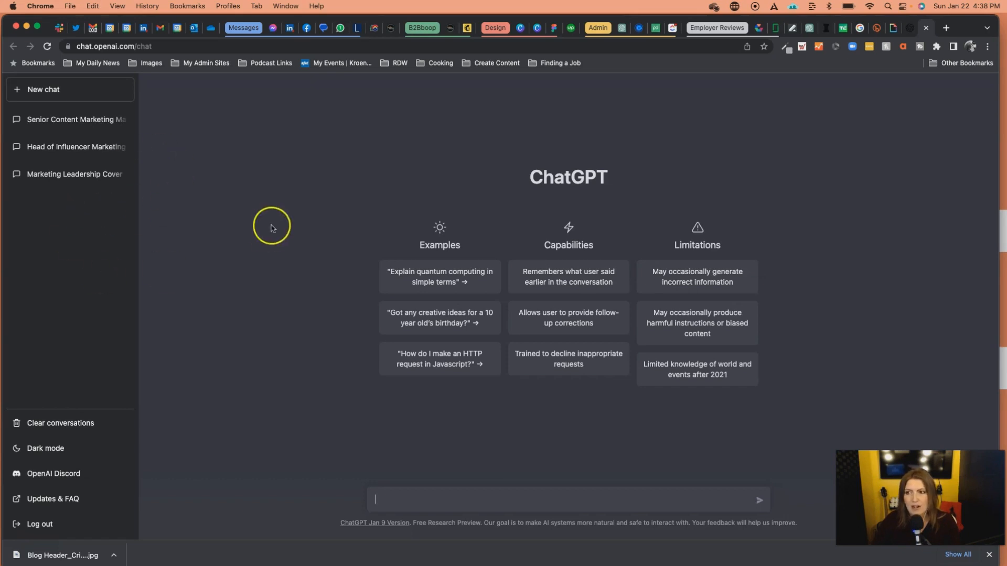
{"action": "mouse_move", "coordinate": [116, 188]}
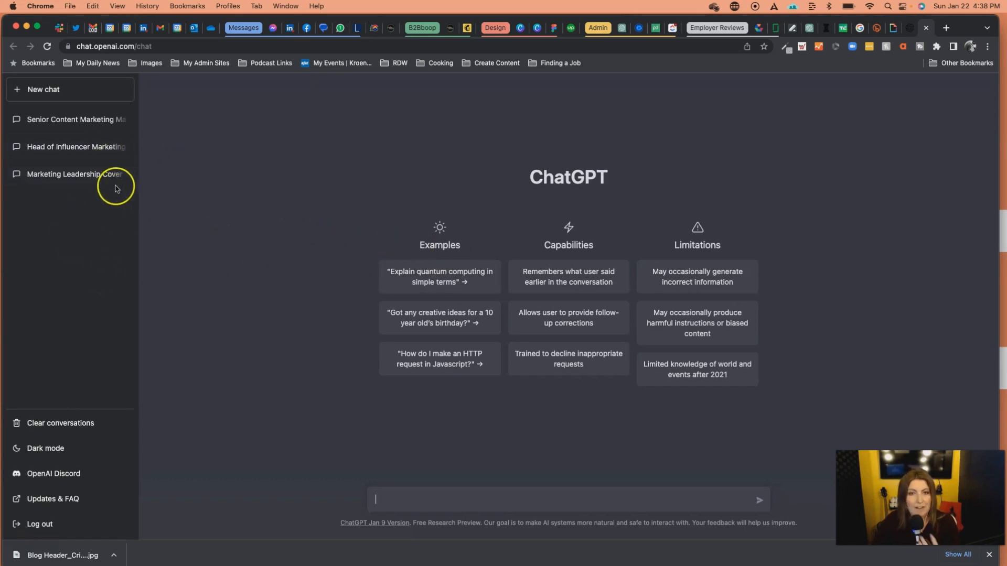
{"action": "mouse_move", "coordinate": [67, 124]}
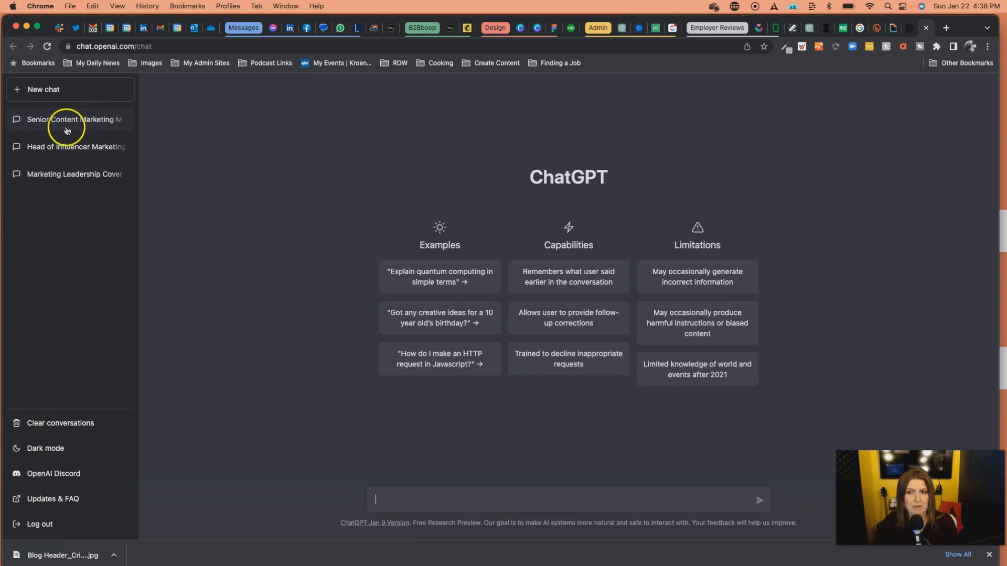
{"action": "mouse_move", "coordinate": [81, 204]}
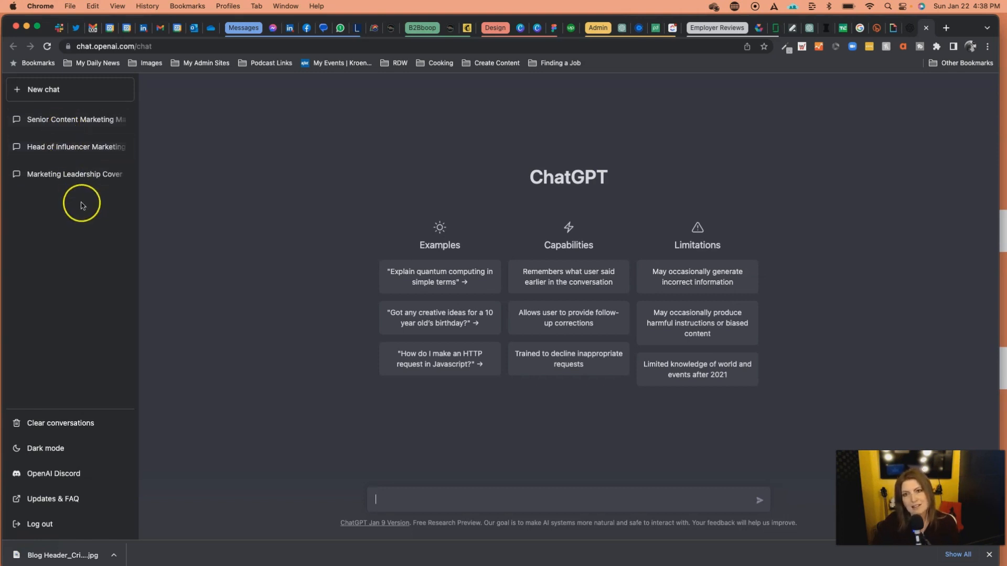
{"action": "mouse_move", "coordinate": [81, 180]}
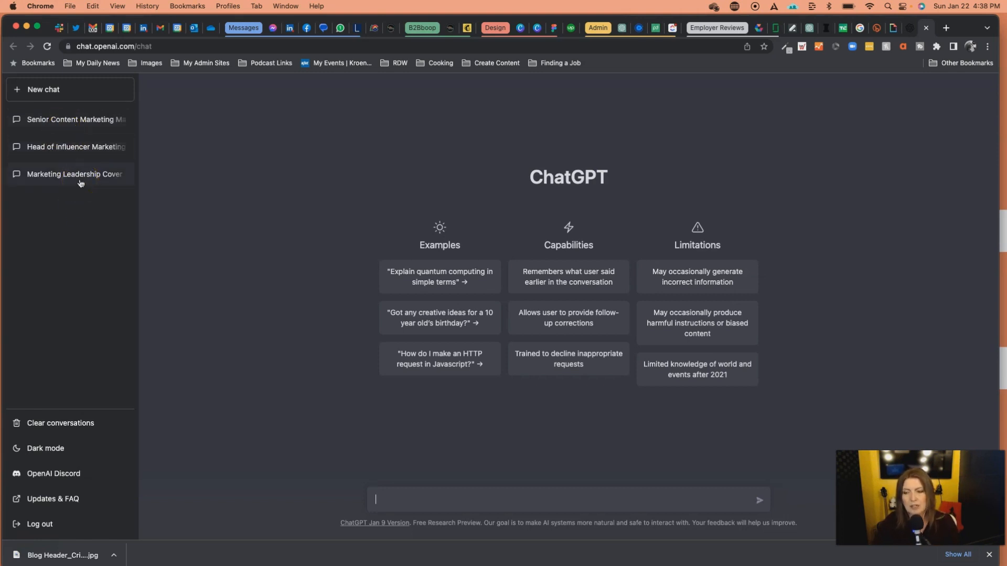
{"action": "mouse_move", "coordinate": [84, 214]}
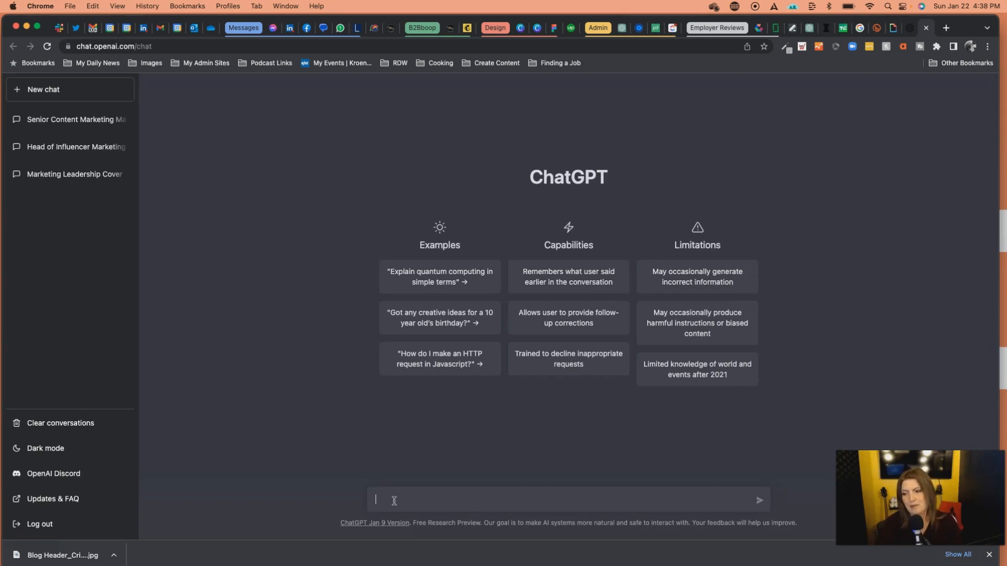
Step: Ask ChatGPT to describe the job duties of a senior marketing director of content
{"action": "type", "text": "desribe"}
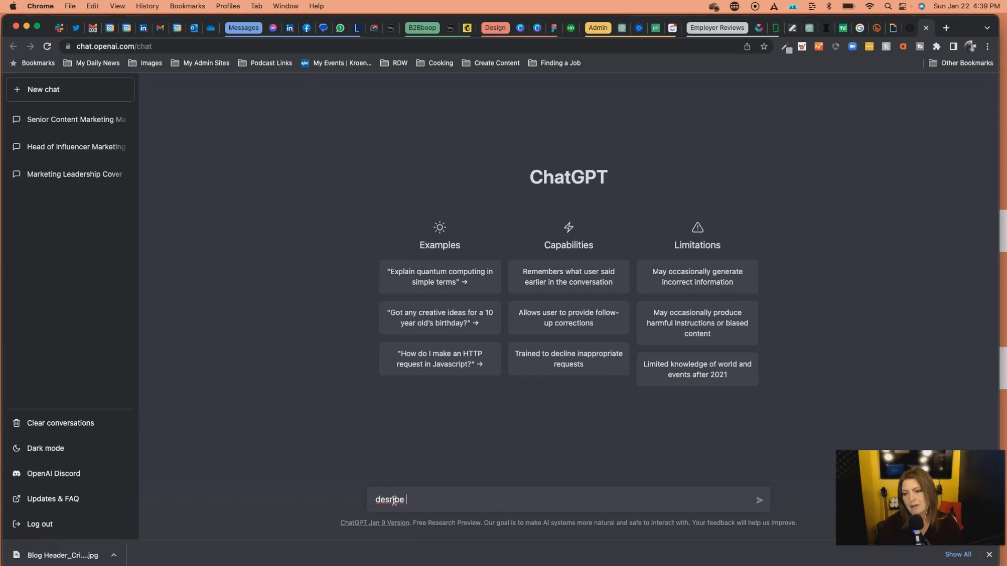
{"action": "key", "text": "Backspace"}
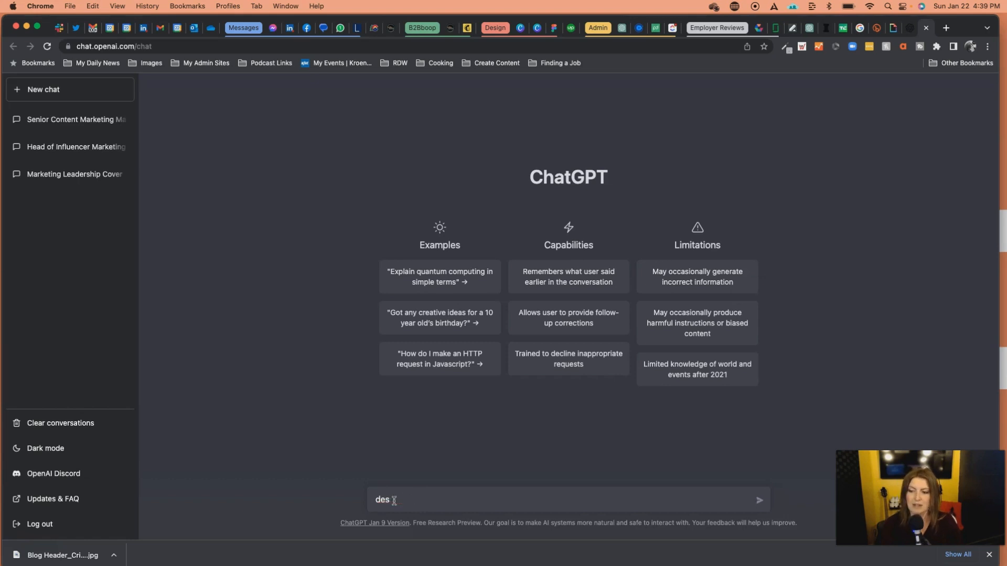
{"action": "type", "text": "cribe the job des"}
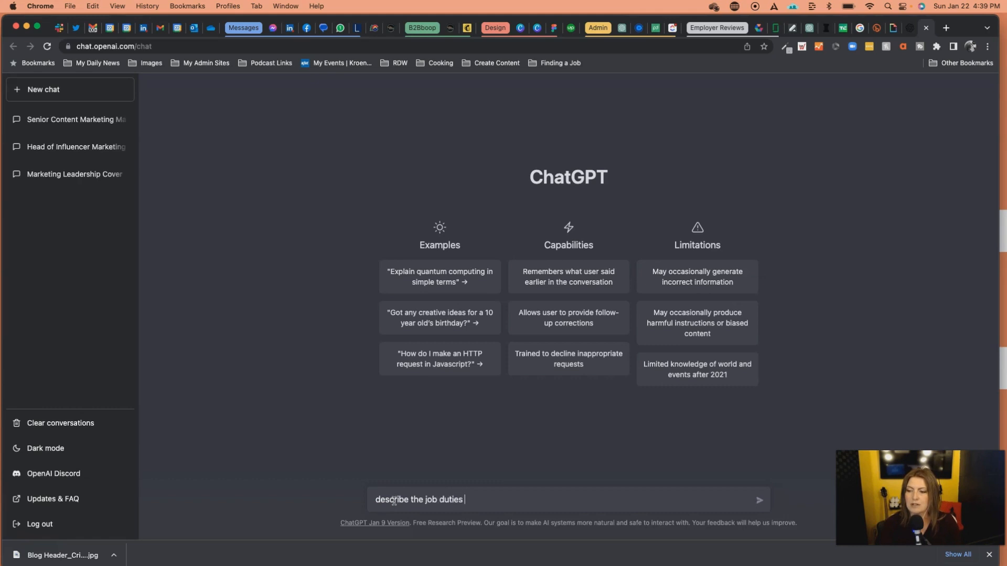
{"action": "type", "text": "of a senior marketing"}
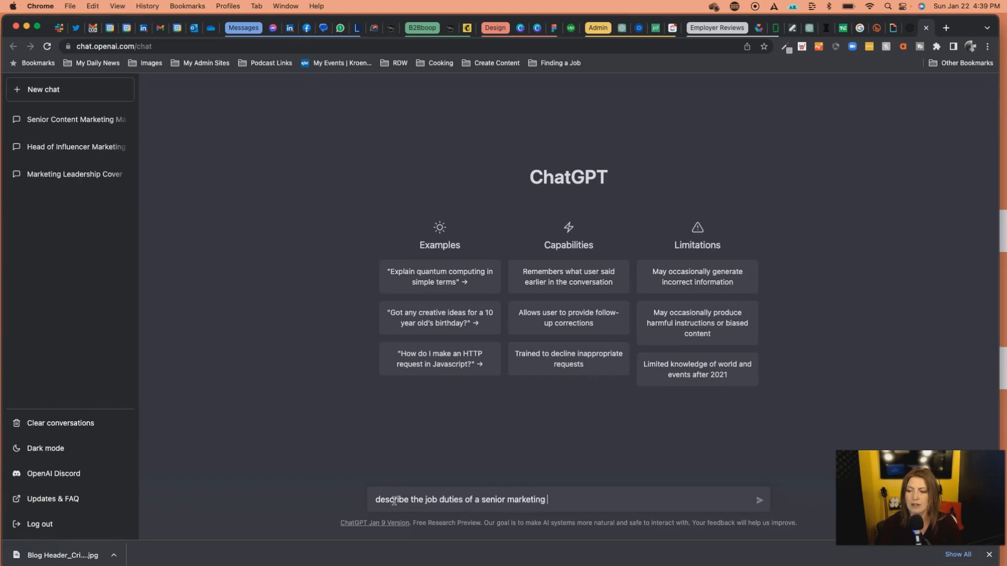
{"action": "type", "text": "director of content"}
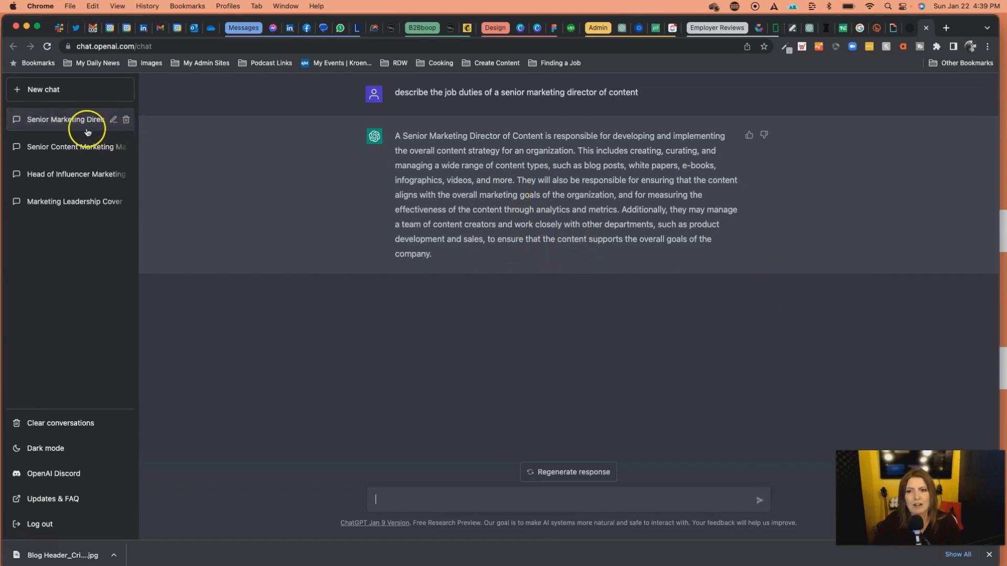
{"action": "mouse_move", "coordinate": [174, 168]}
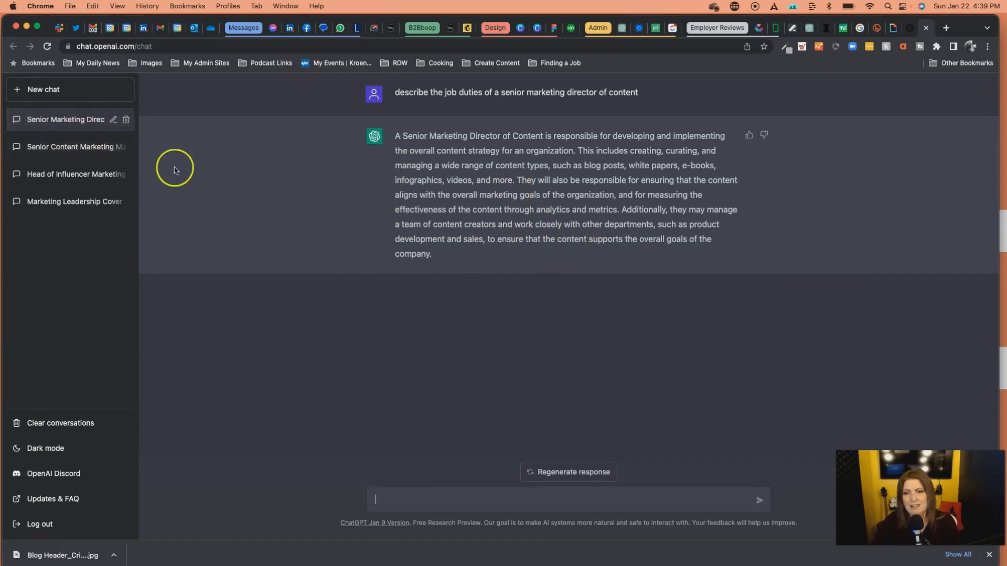
{"action": "mouse_move", "coordinate": [64, 120]}
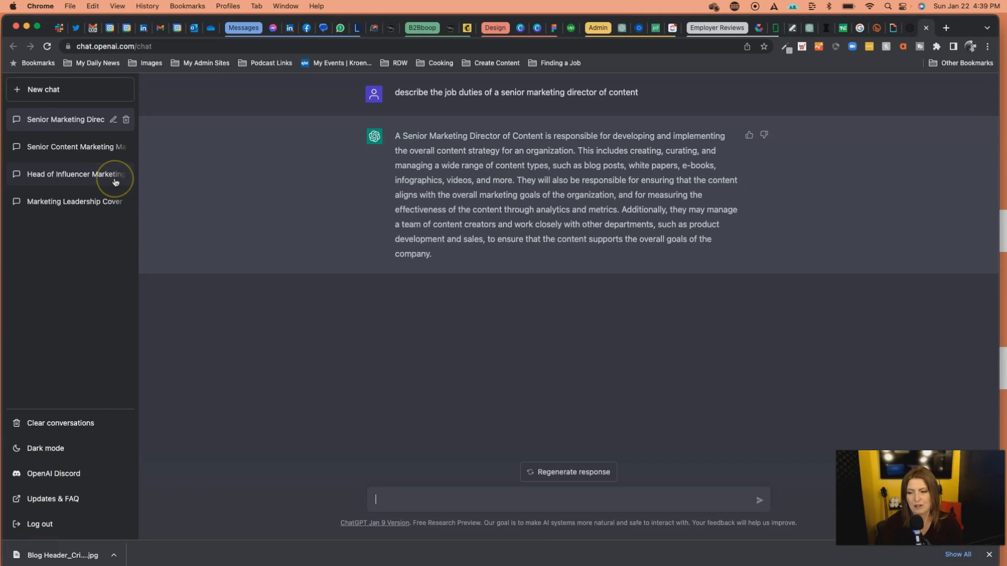
Step: Ask ChatGPT to now write it with a more witty tone
{"action": "type", "text": "now write it"}
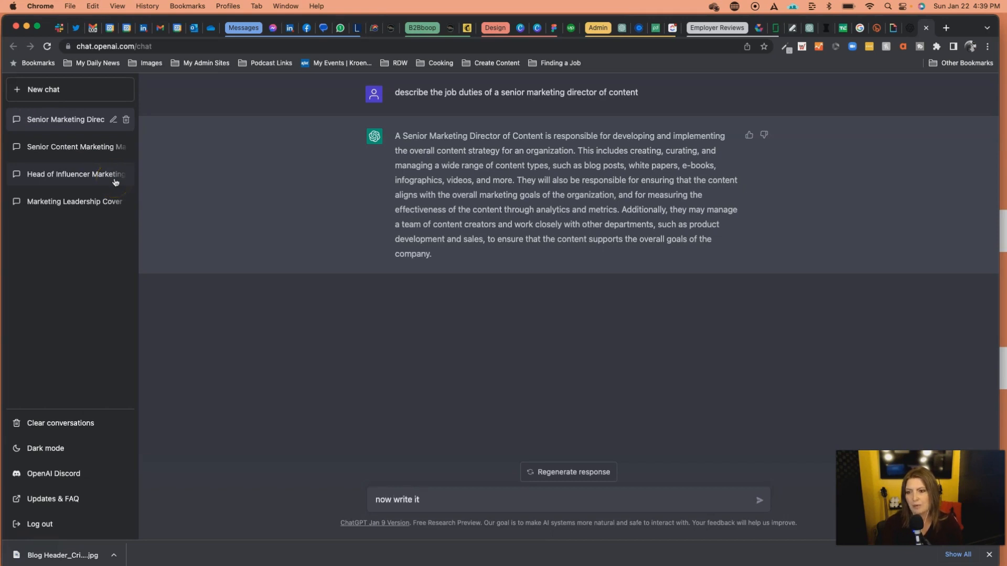
{"action": "type", "text": "with a more witty"}
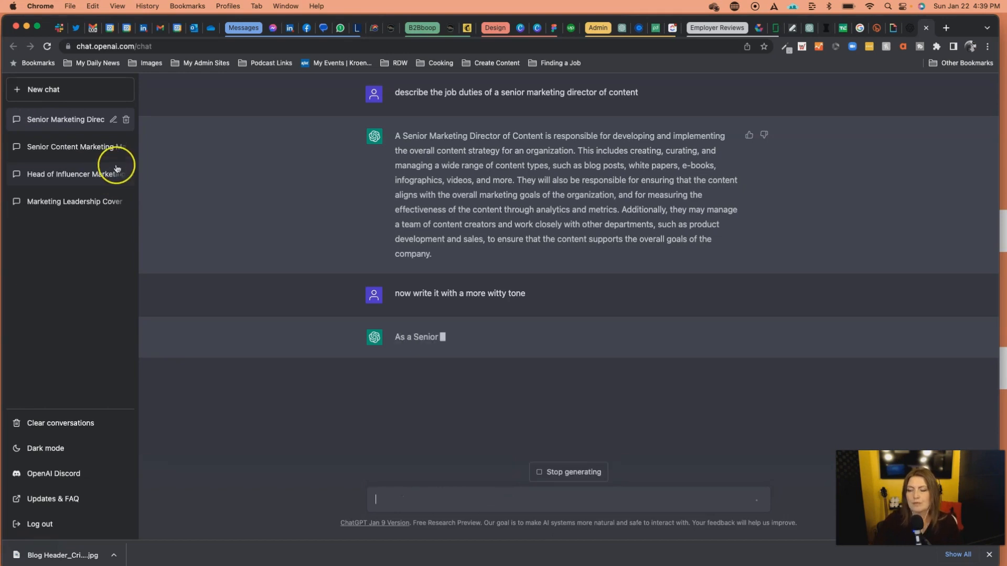
{"action": "mouse_move", "coordinate": [210, 354]}
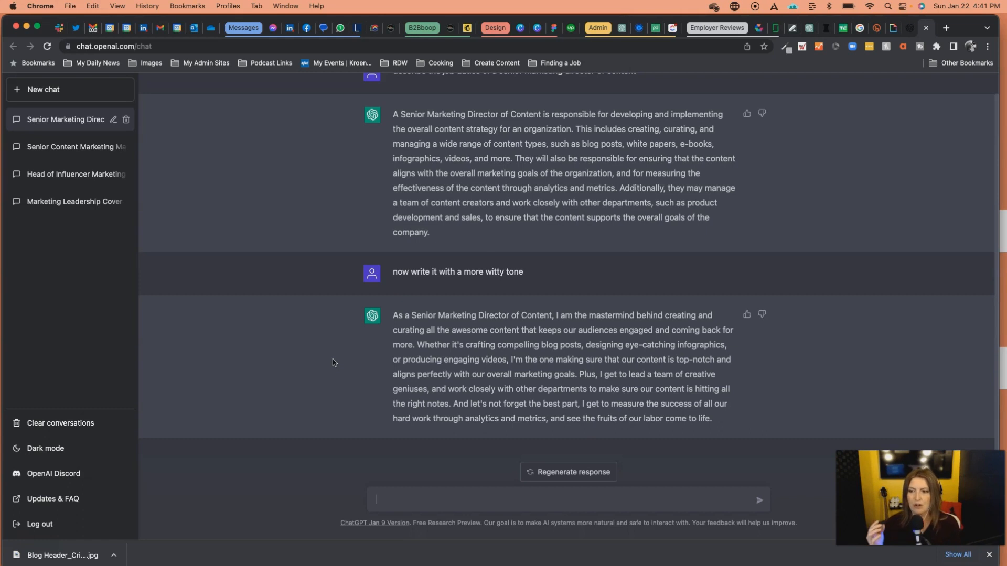
Step: Ask ChatGPT to write a pop culture reference about marketing
{"action": "type", "text": "w"}
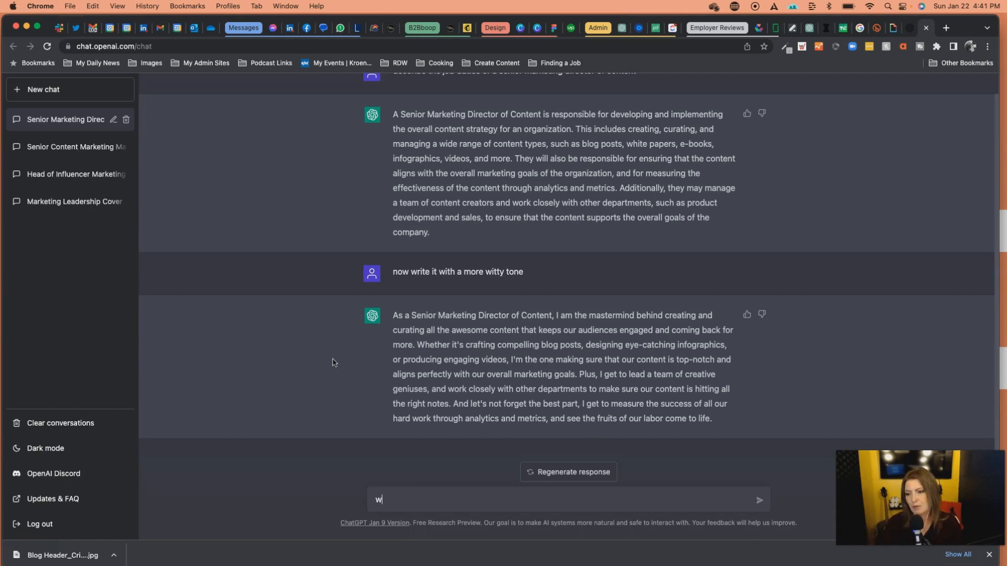
{"action": "type", "text": "rite me a pop culrt"}
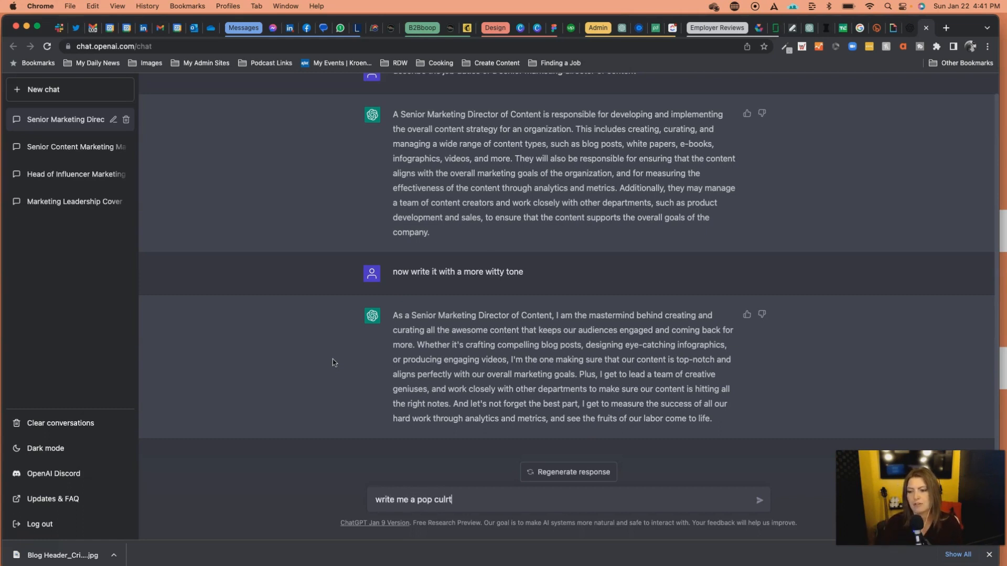
{"action": "type", "text": "ure refere"}
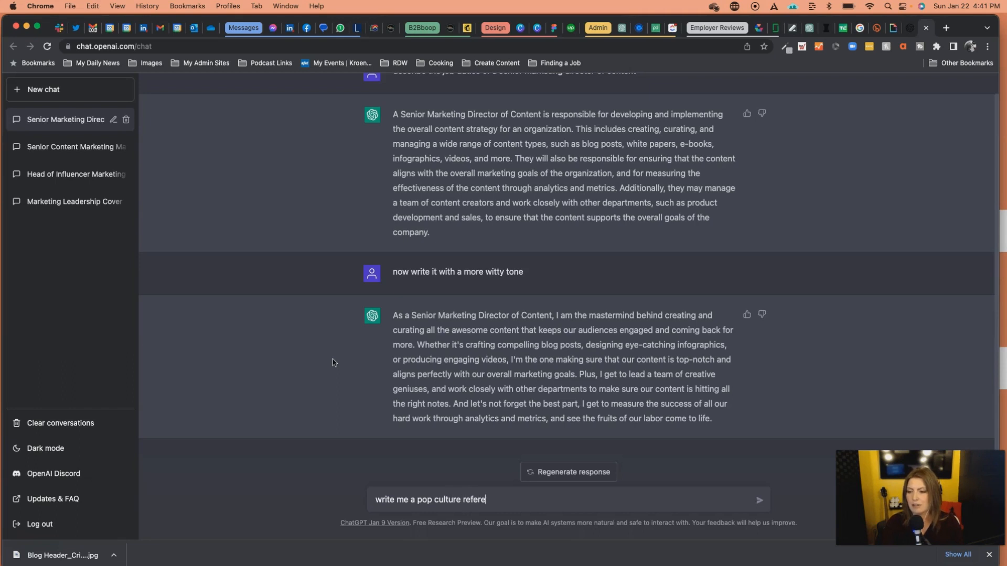
{"action": "type", "text": "nce about marketi"}
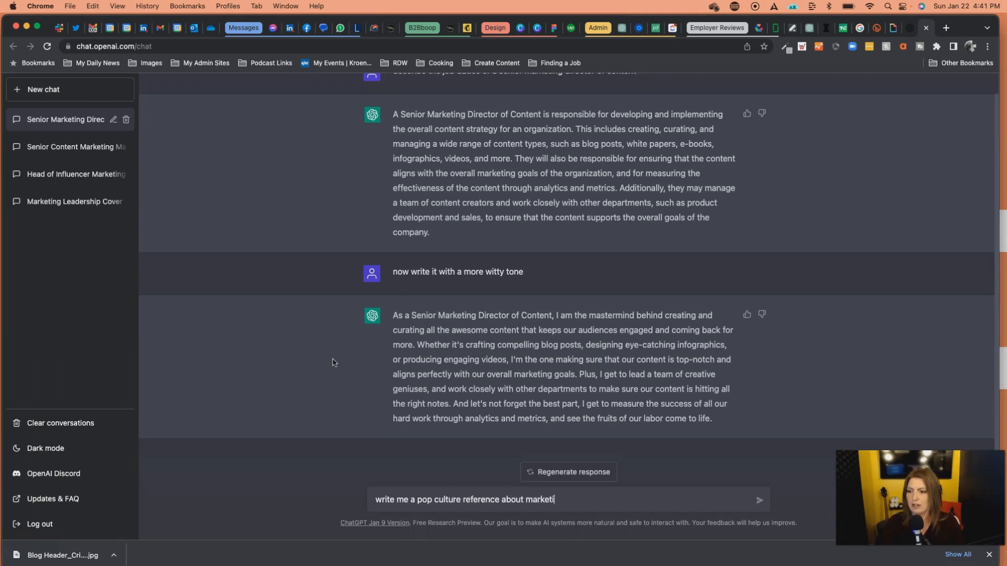
{"action": "key", "text": "Return"}
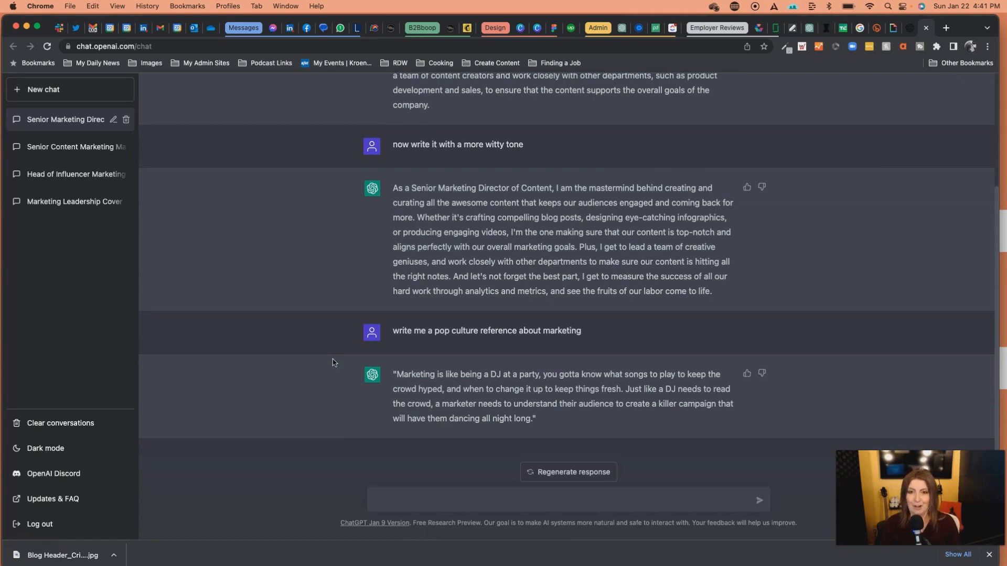
Step: Ask ChatGPT for a marketing quip based on superheroes
{"action": "type", "text": "now do one"}
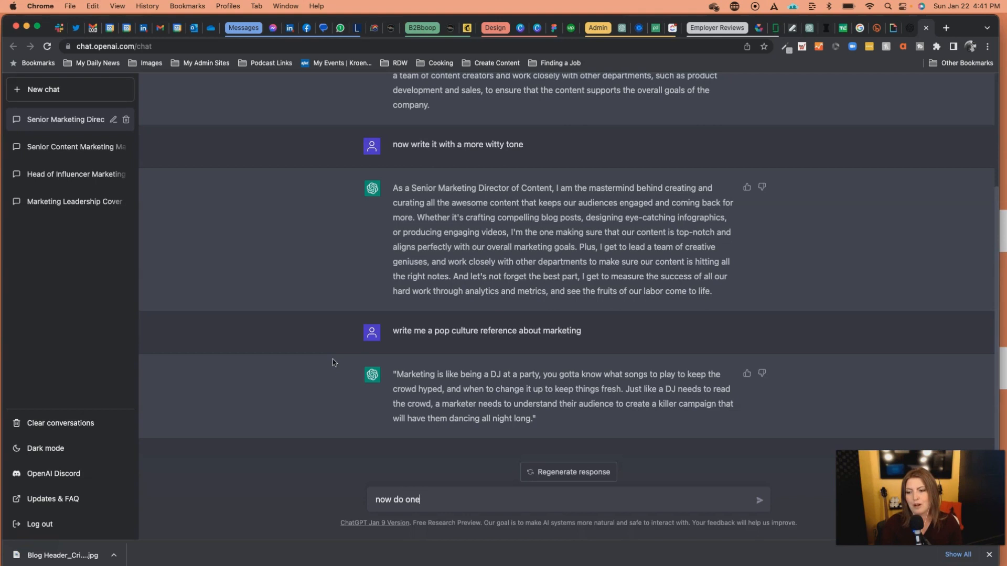
{"action": "type", "text": "based o s"}
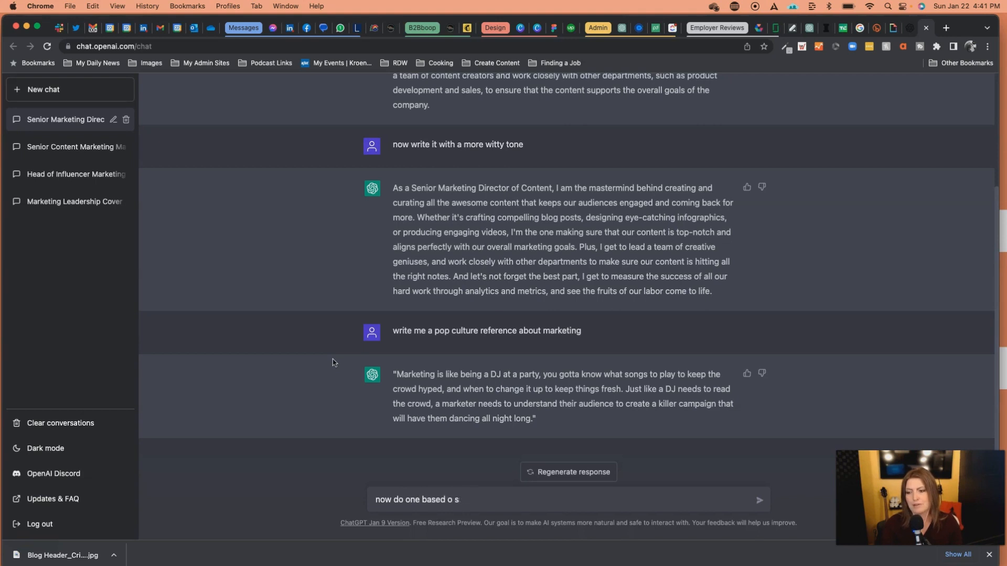
{"action": "key", "text": "Return"}
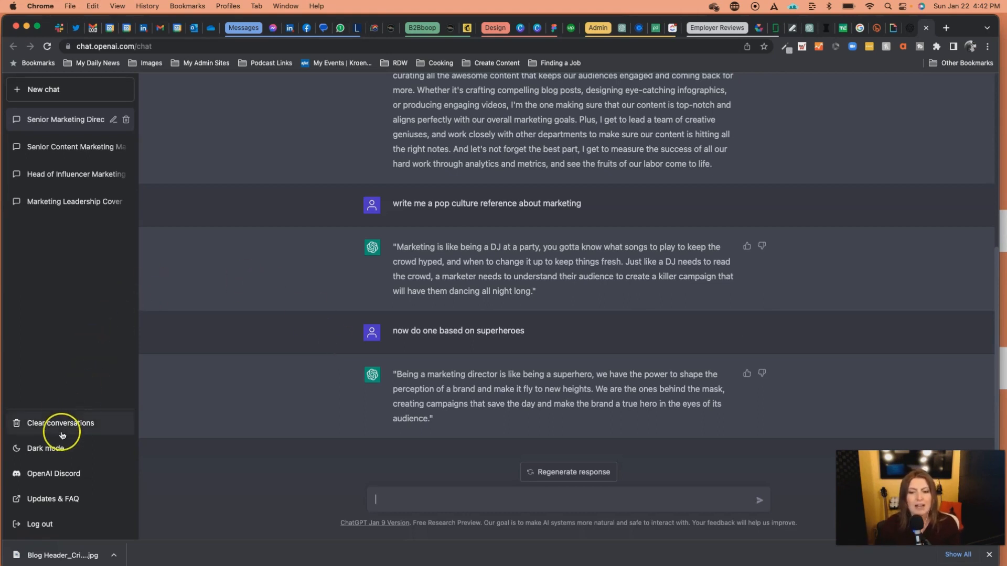
{"action": "mouse_move", "coordinate": [63, 411]}
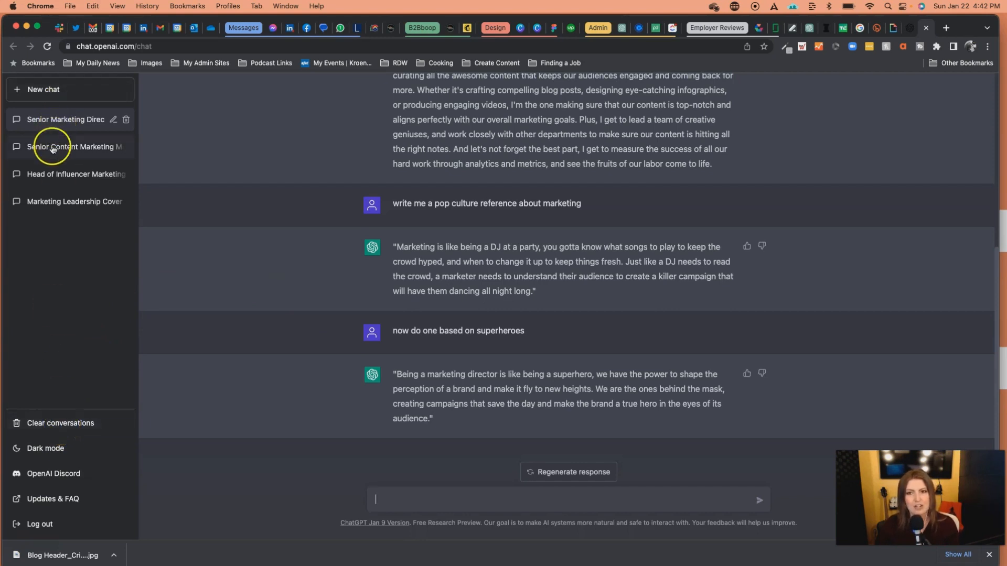
Step: Open the Marketing Leadership cover letter chat and switch to light mode
{"action": "left_click", "coordinate": [71, 174]}
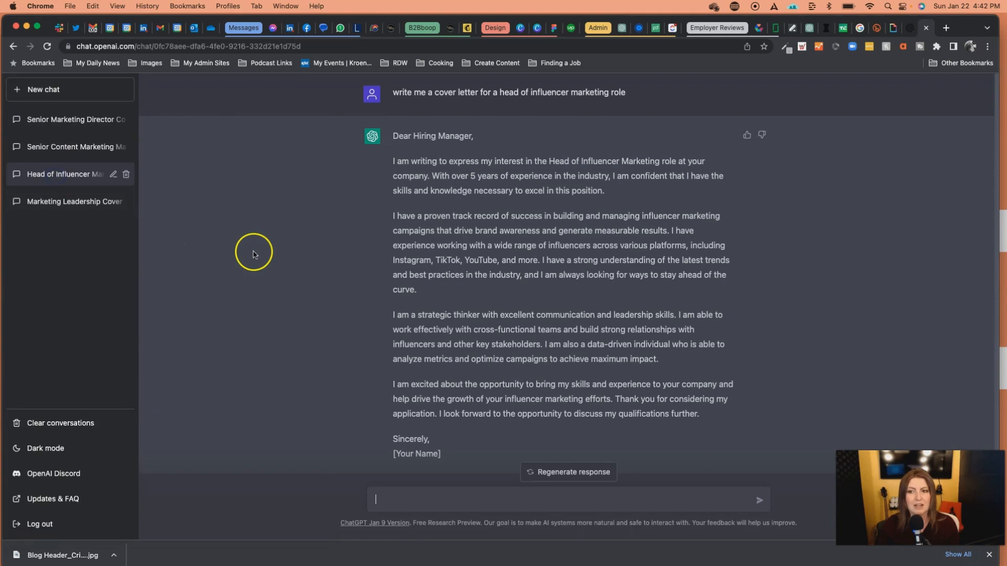
{"action": "mouse_move", "coordinate": [493, 123]}
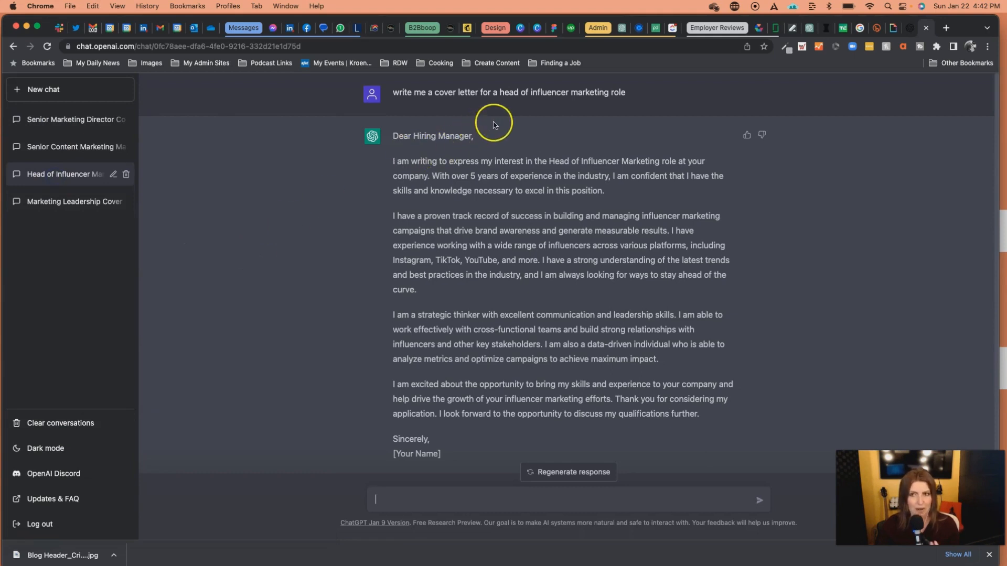
{"action": "mouse_move", "coordinate": [517, 104]}
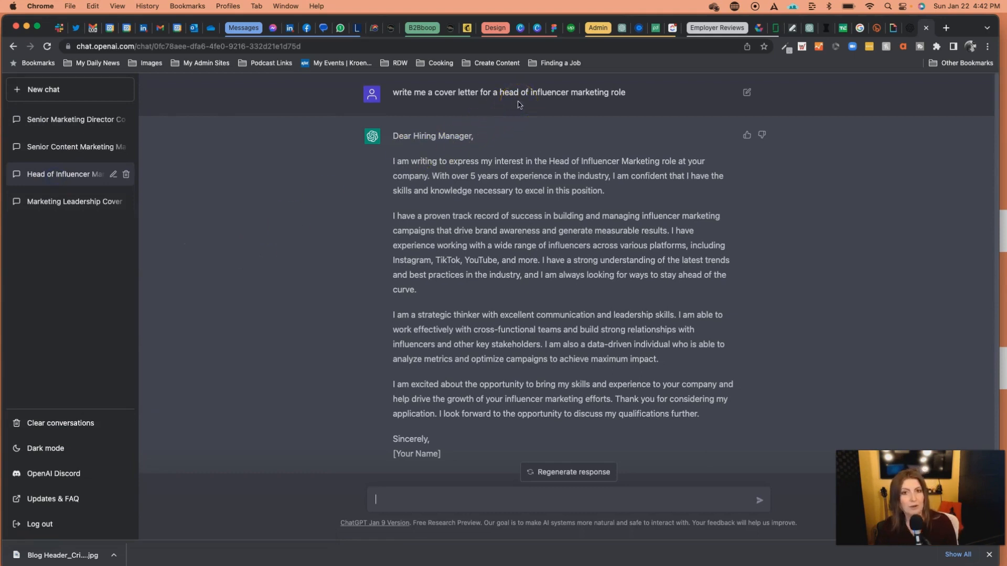
{"action": "left_click", "coordinate": [73, 201]}
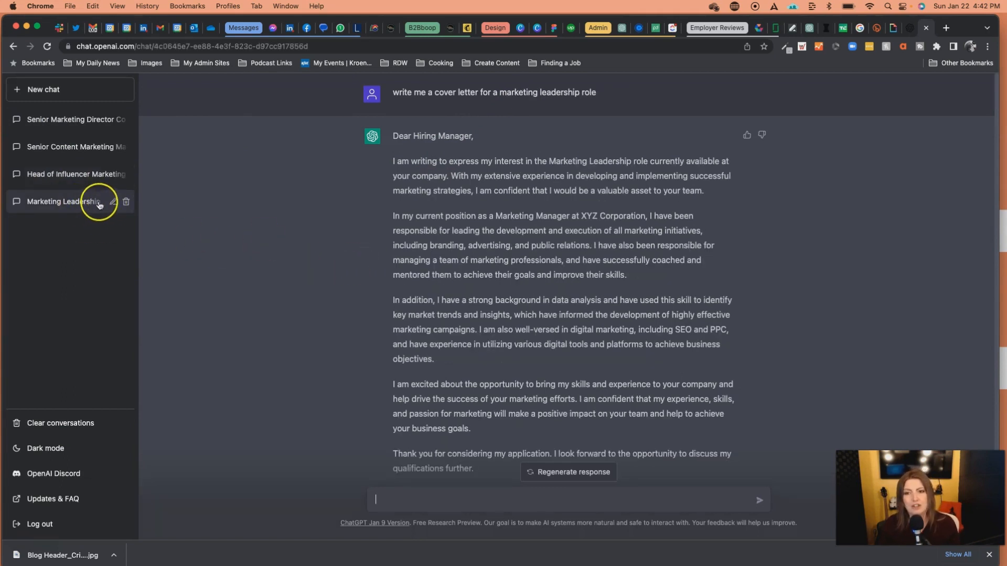
{"action": "mouse_move", "coordinate": [64, 231]}
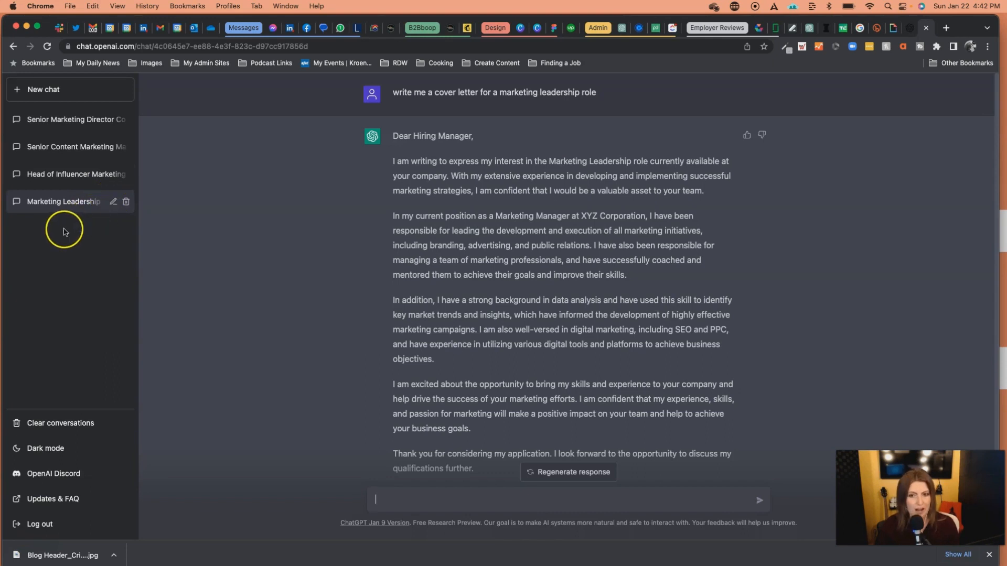
{"action": "mouse_move", "coordinate": [54, 449]}
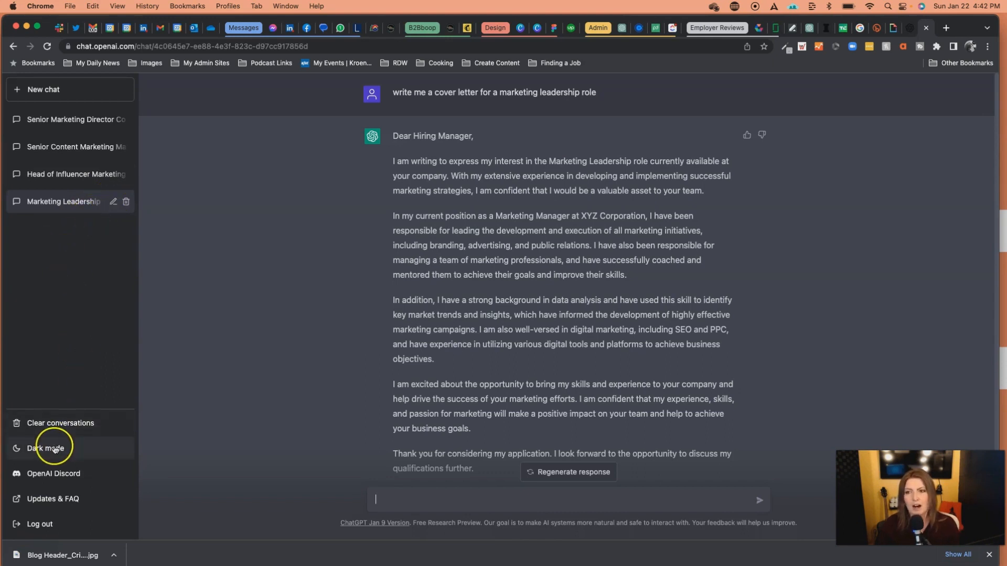
{"action": "left_click", "coordinate": [46, 448]}
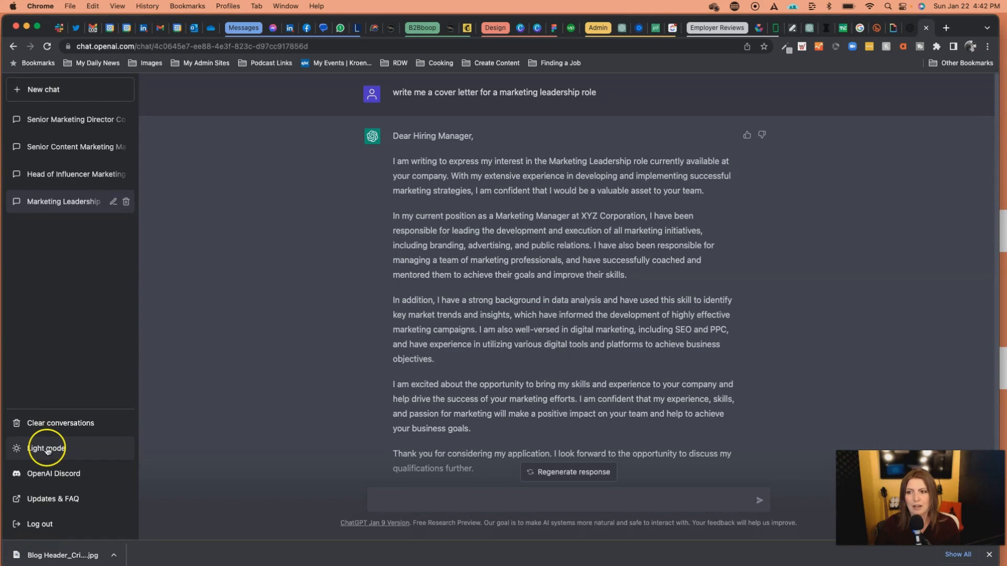
{"action": "left_click", "coordinate": [46, 447]}
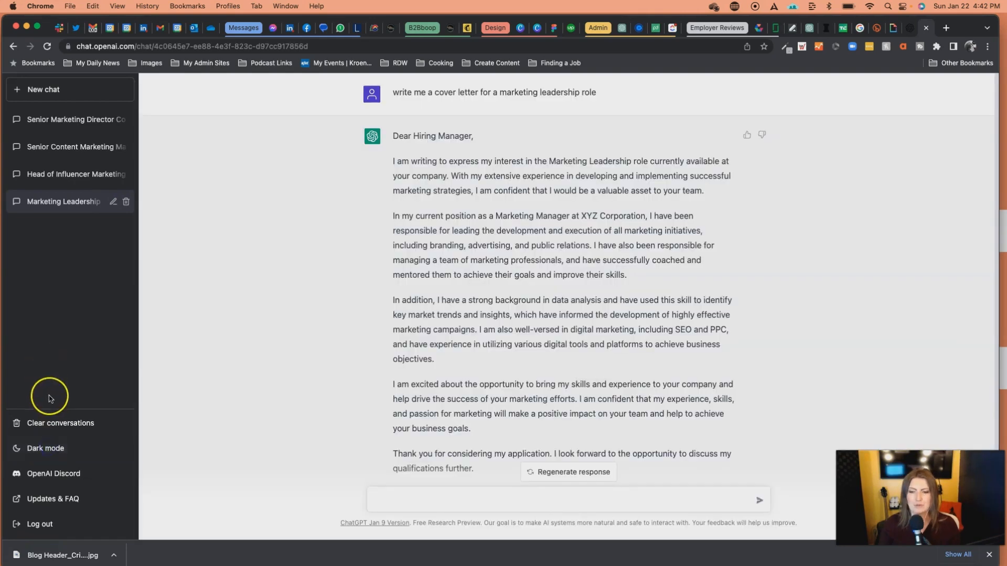